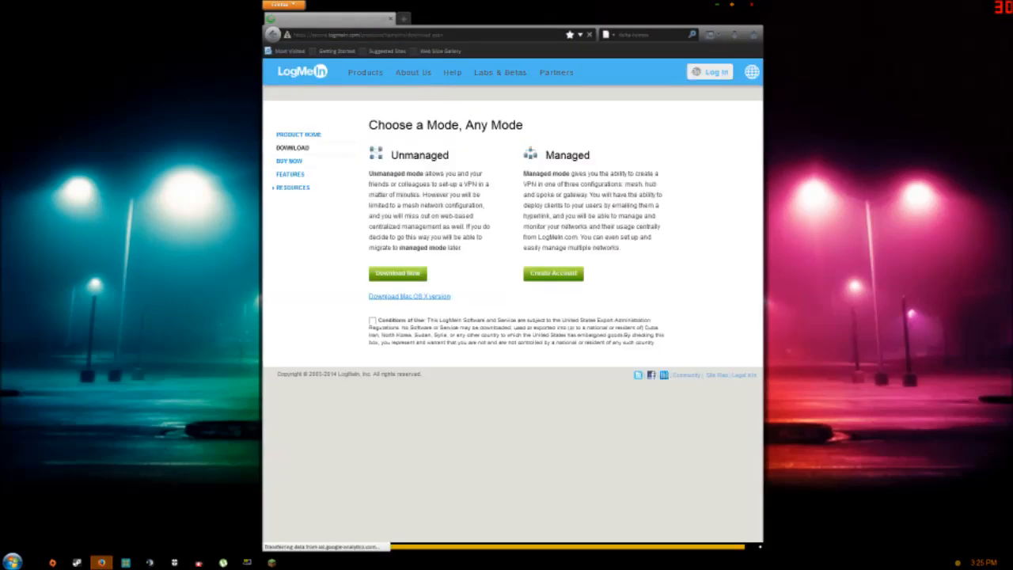
# Accept the Conditions of Use and download the unmanaged Hamachi client
pyautogui.click(364, 73)
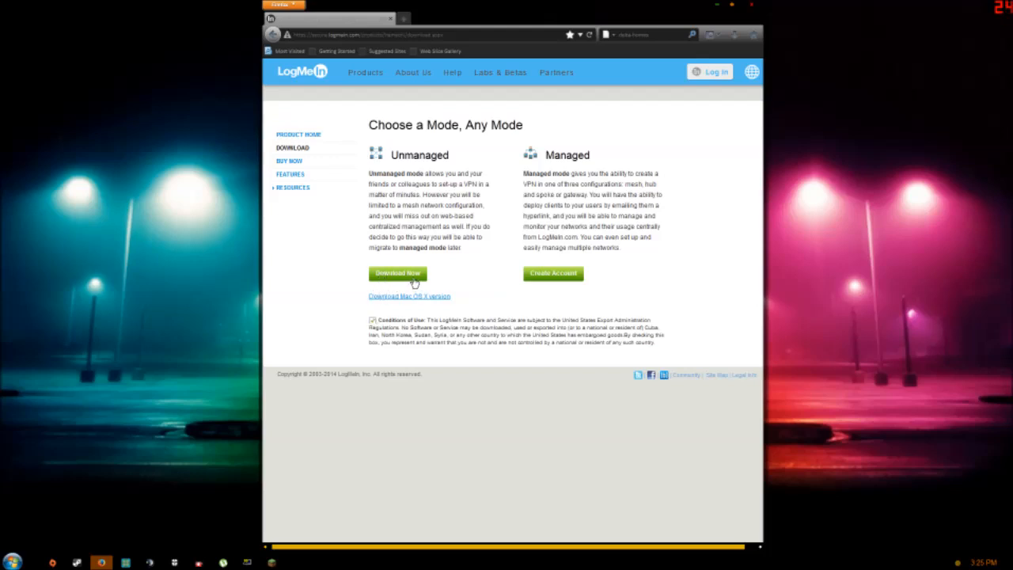
pyautogui.click(397, 272)
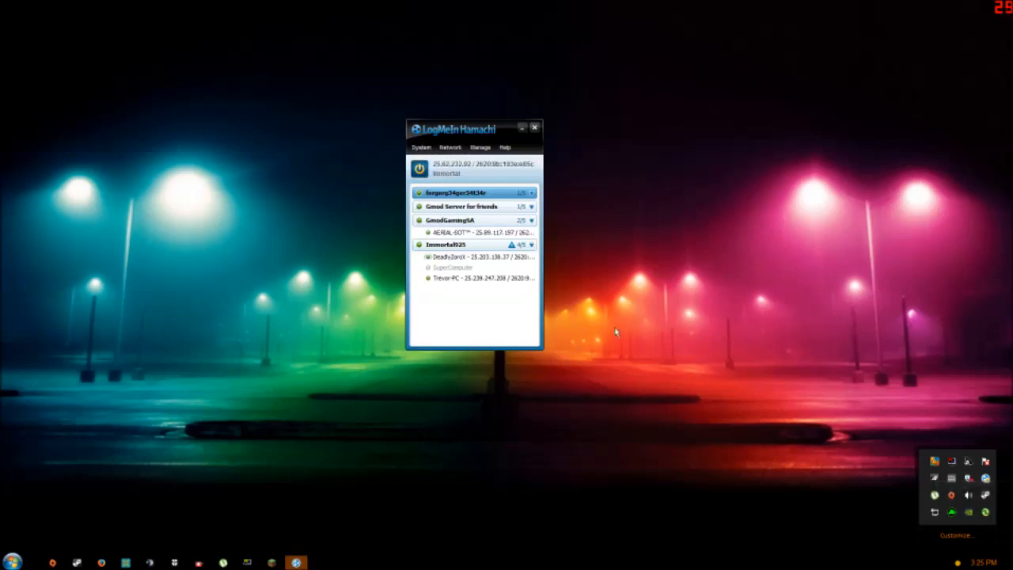
pyautogui.moveTo(419, 169)
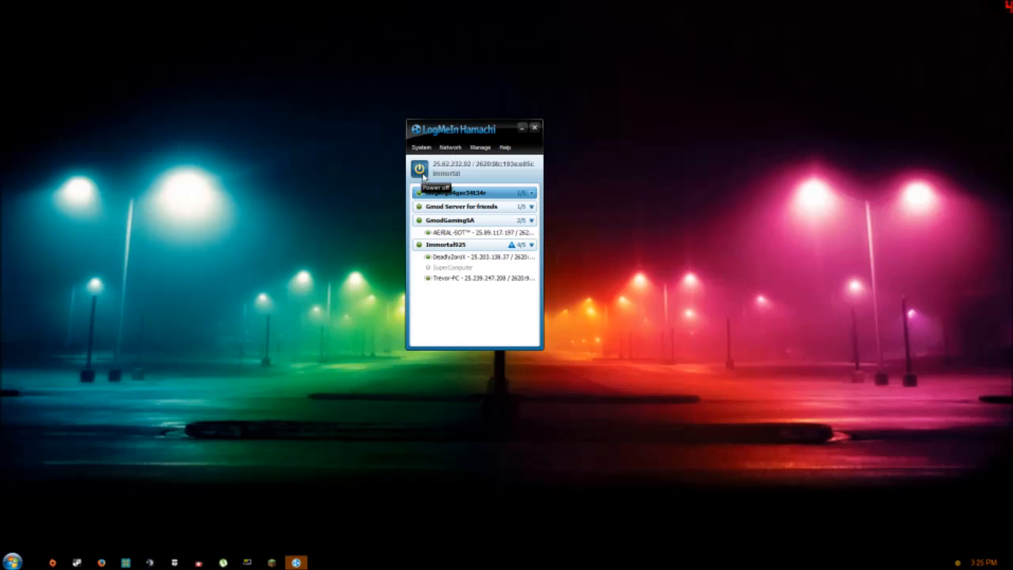
pyautogui.moveTo(467, 173)
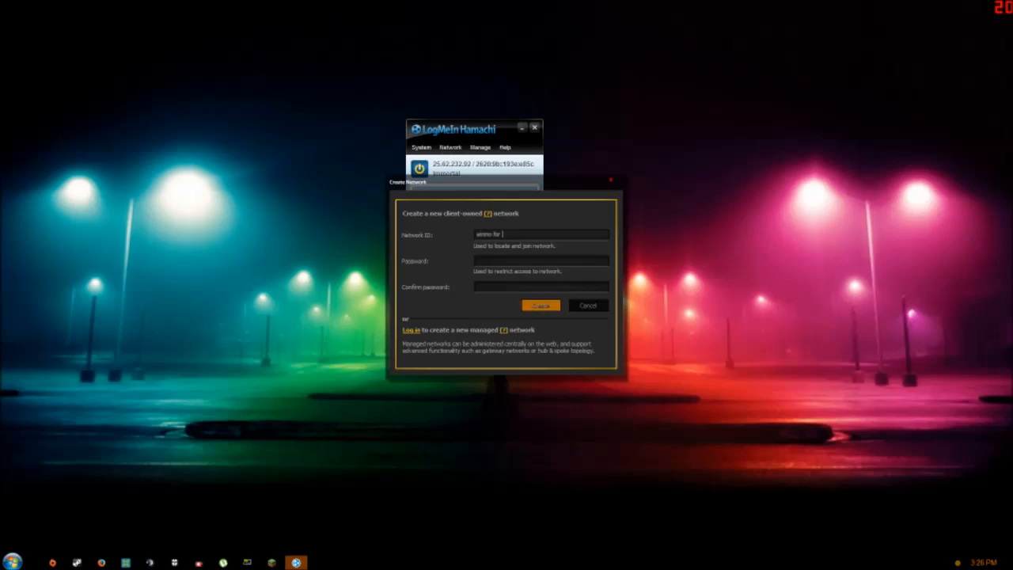
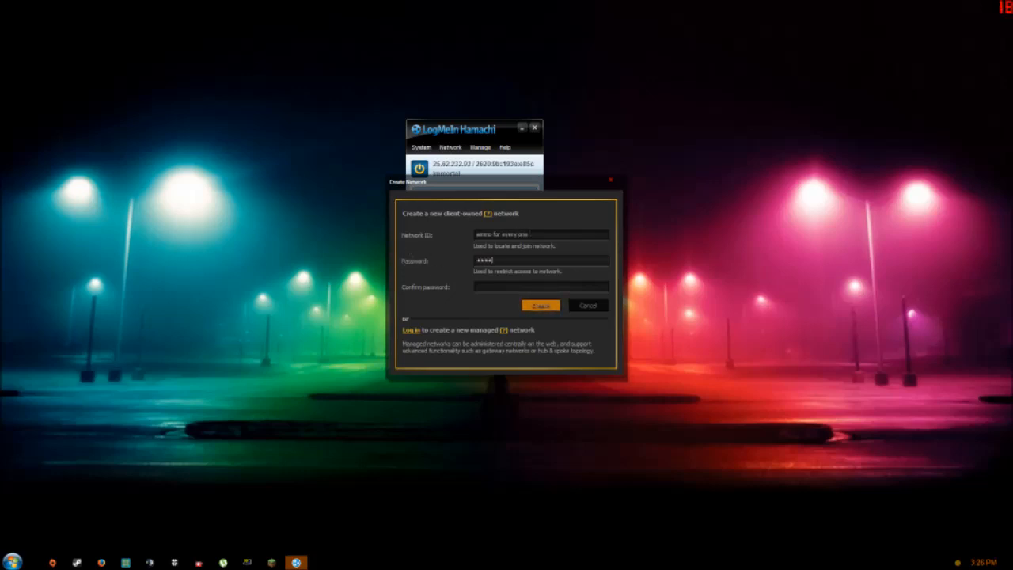
pyautogui.click(541, 286)
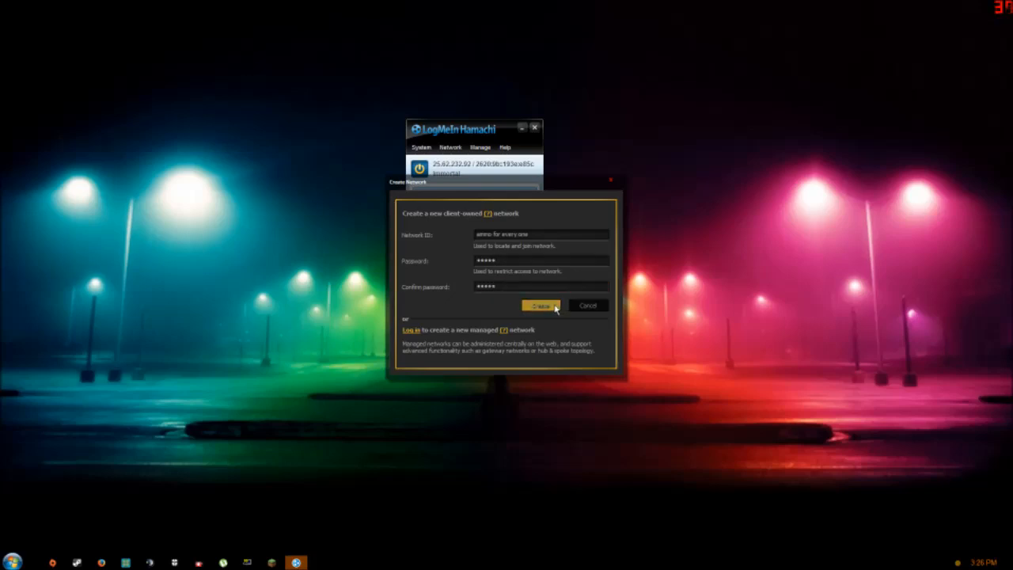
pyautogui.click(541, 306)
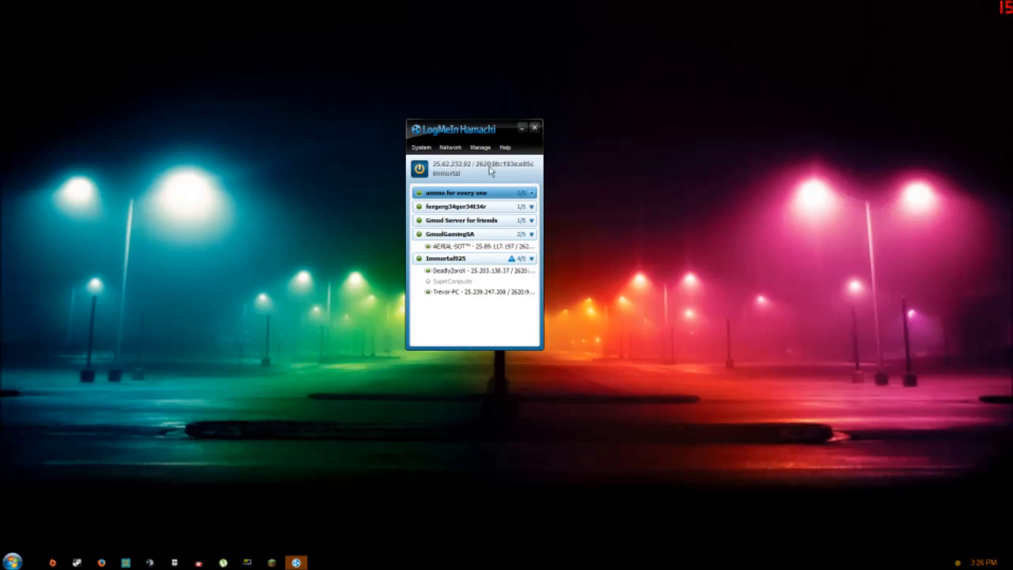
pyautogui.moveTo(451, 168)
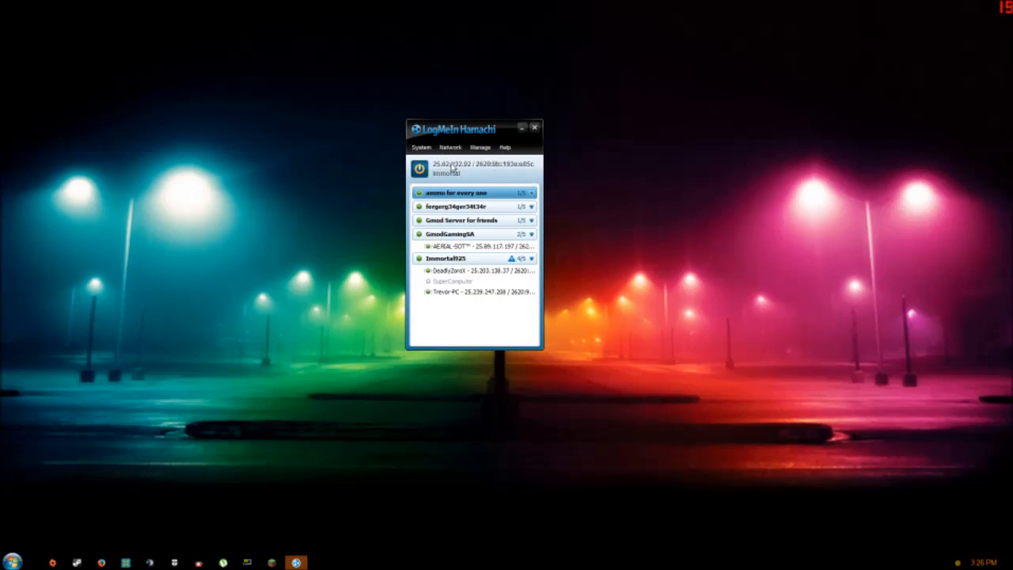
# Copy your own IPv4 address and move the Hamachi window to the desktop's upper right
pyautogui.rightClick(451, 163)
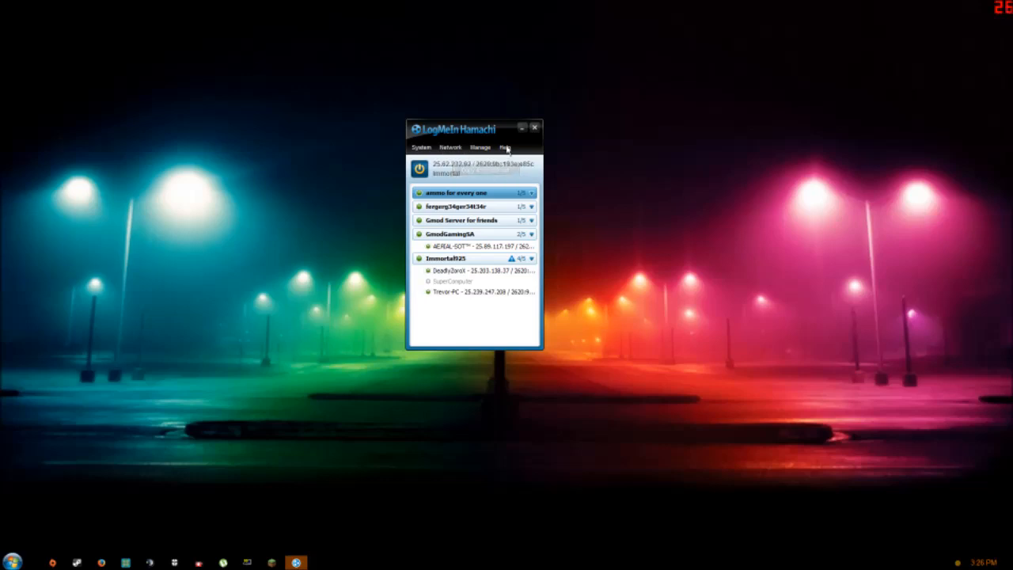
pyautogui.moveTo(451, 127); pyautogui.dragTo(497, 81)
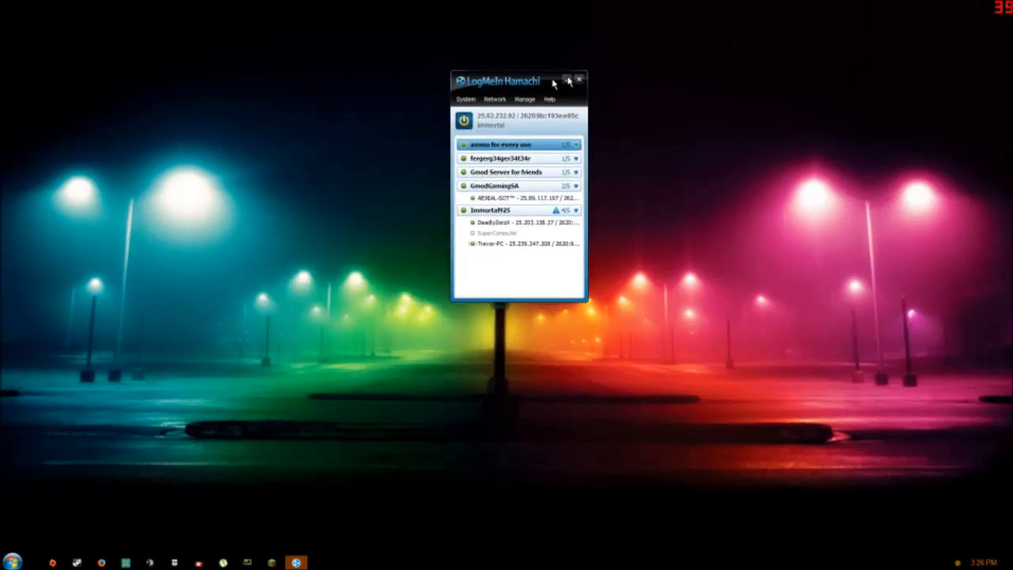
pyautogui.moveTo(499, 81); pyautogui.dragTo(475, 62)
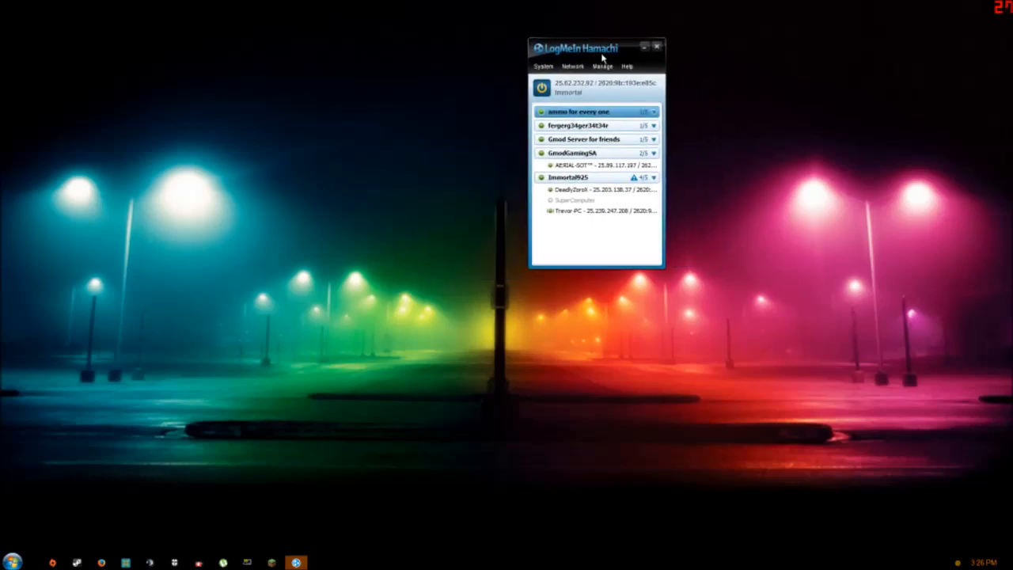
pyautogui.moveTo(617, 49)
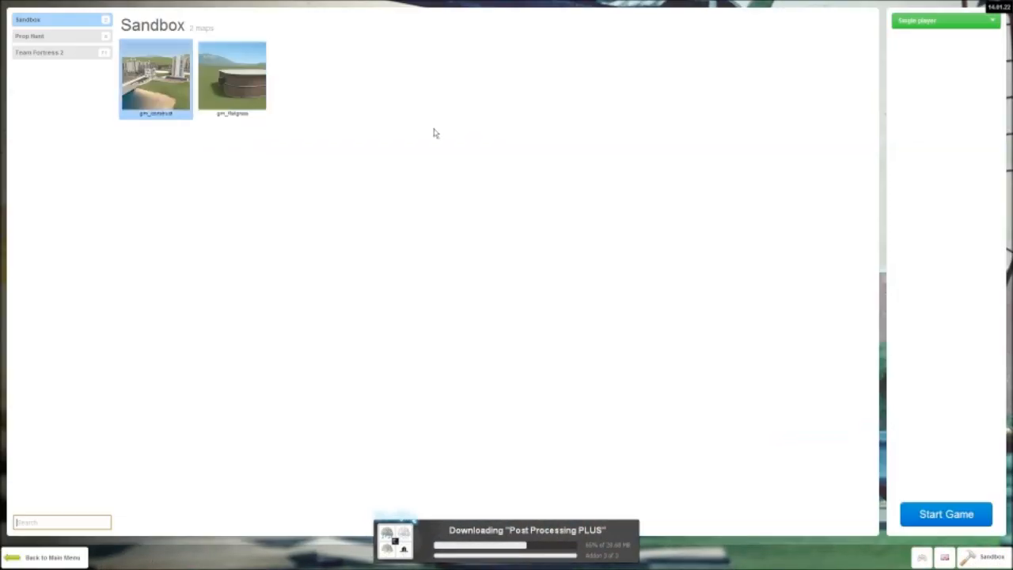
pyautogui.moveTo(247, 68)
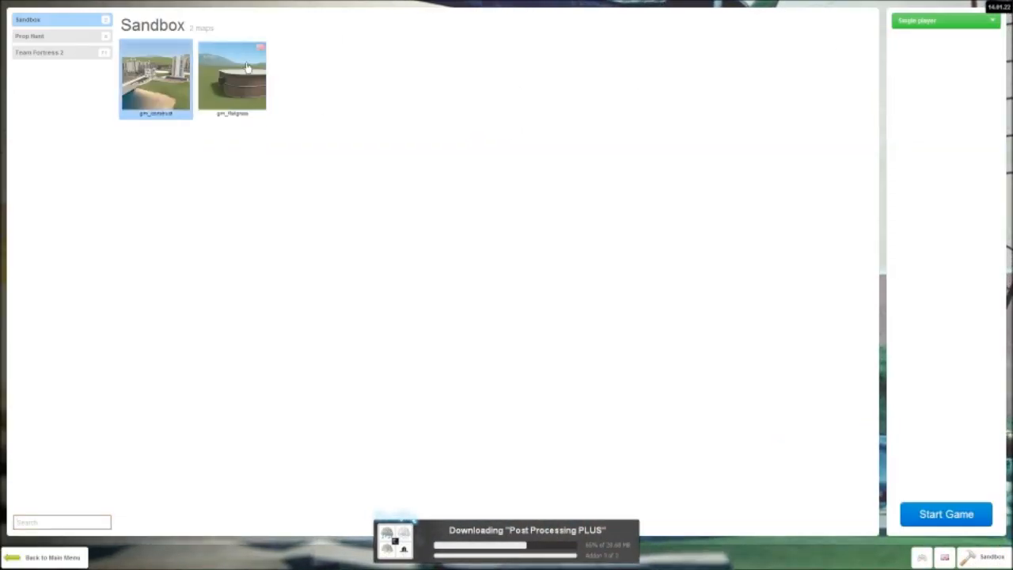
# Allow 2 players on gm_construct and raise object limits to 10000 and 500
pyautogui.click(945, 19)
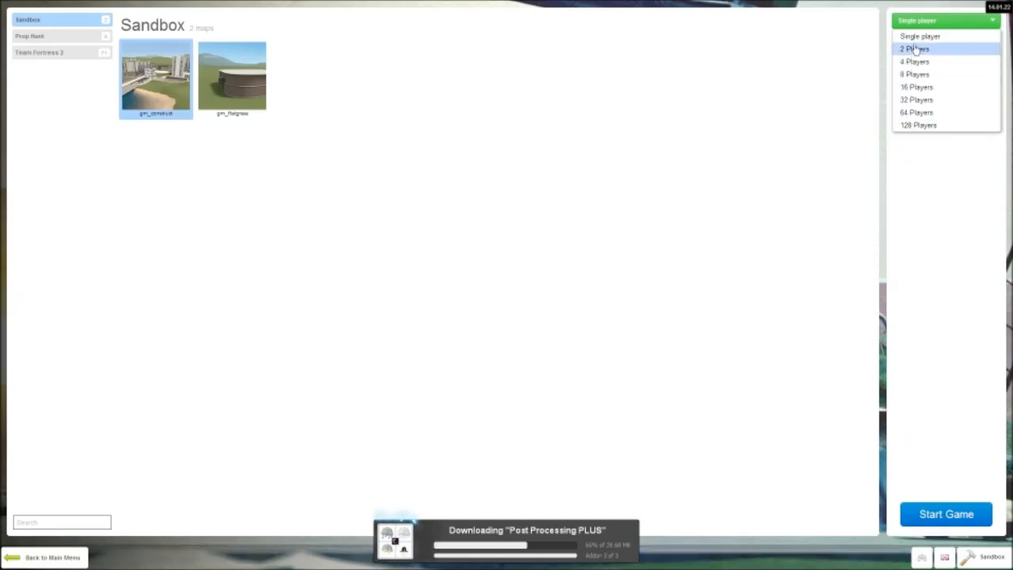
pyautogui.click(915, 47)
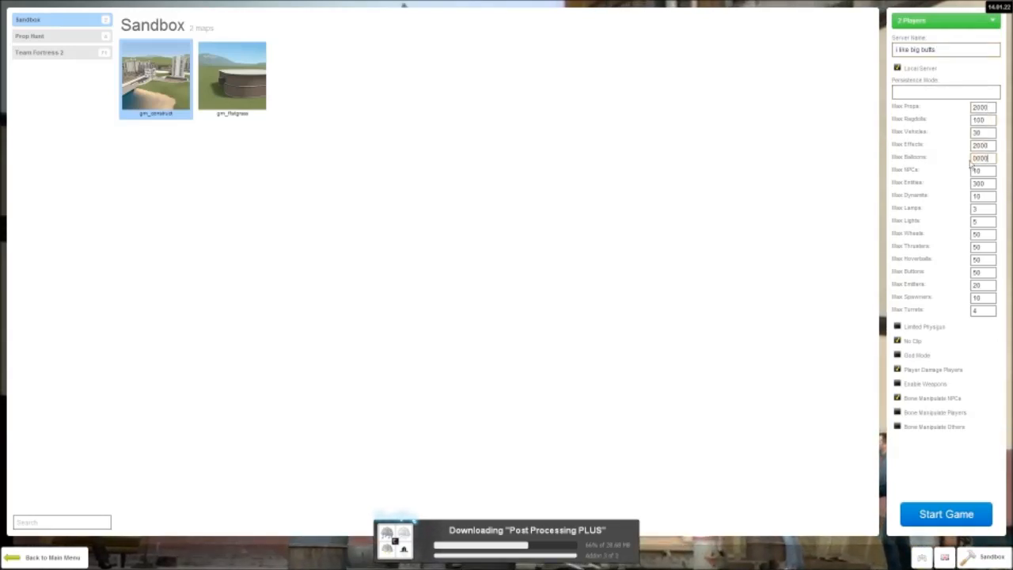
pyautogui.write('10000')
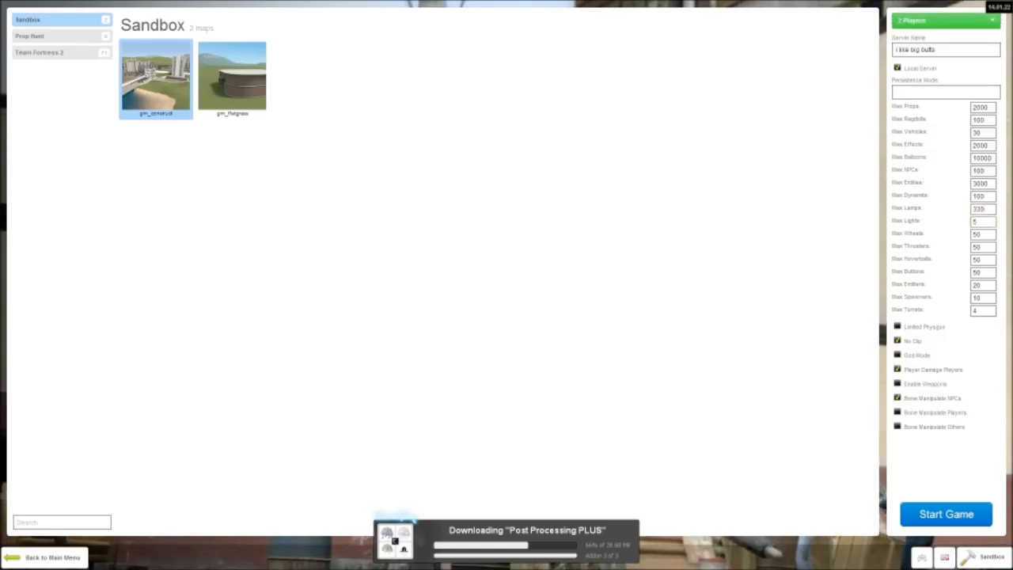
pyautogui.write('500')
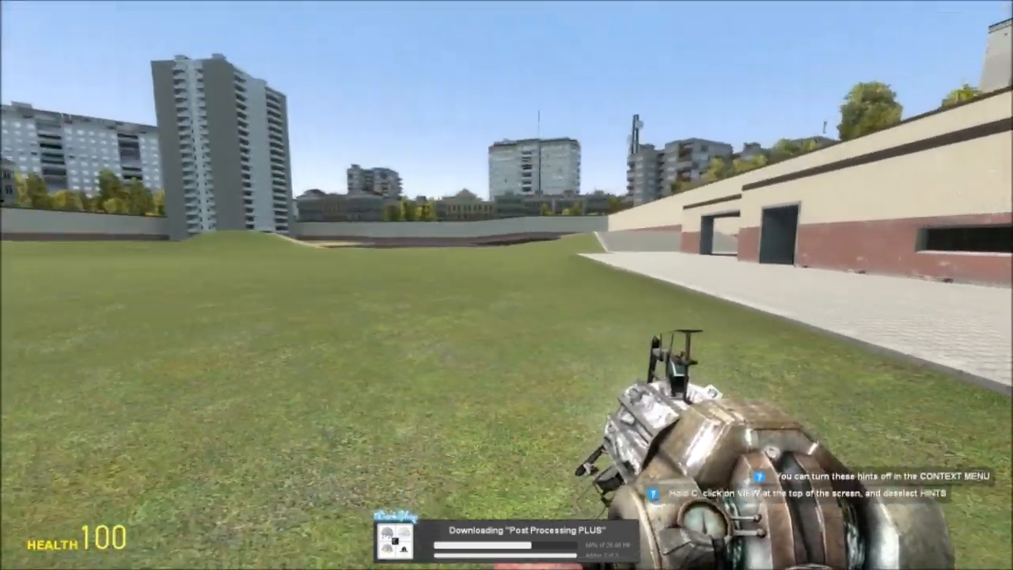
# Enable the developer console in Options > Keyboard > Advanced from the pause menu
pyautogui.press('Escape')
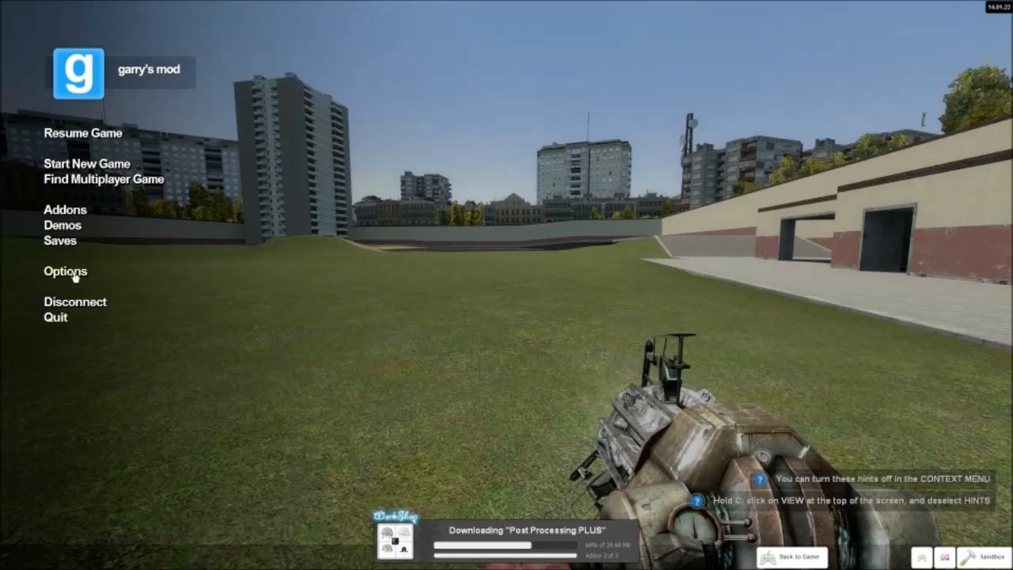
pyautogui.click(65, 270)
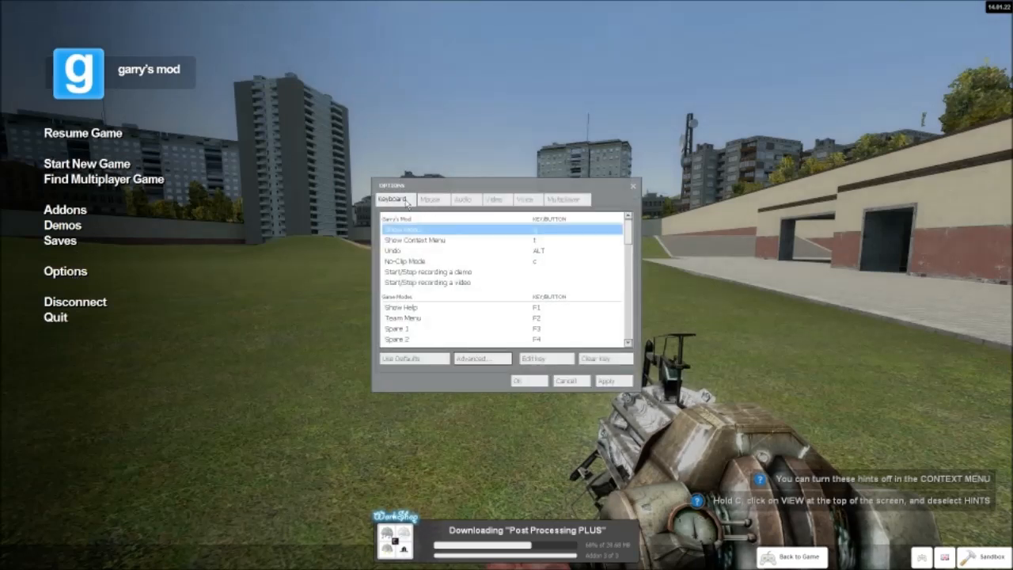
pyautogui.click(567, 200)
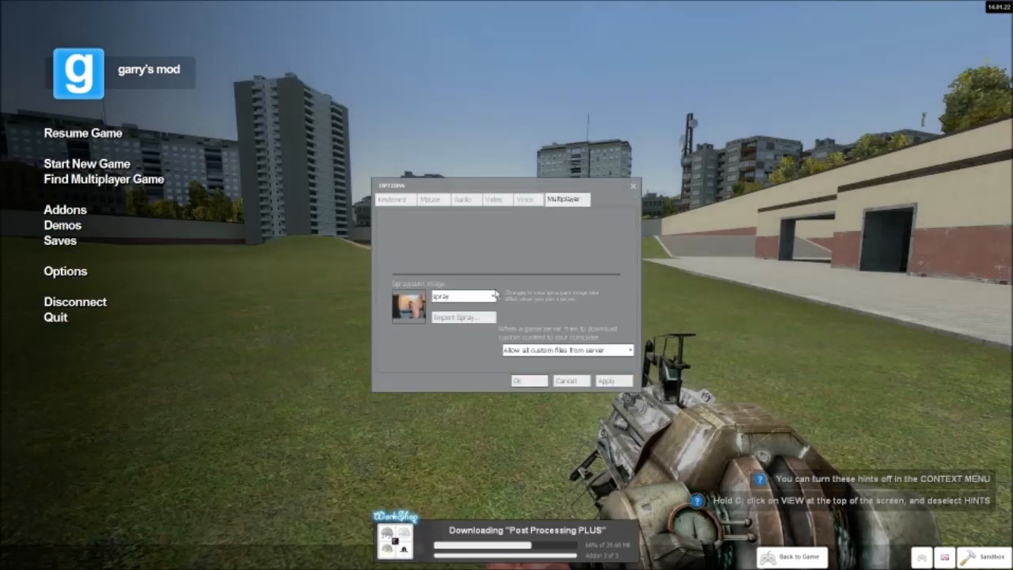
pyautogui.click(392, 199)
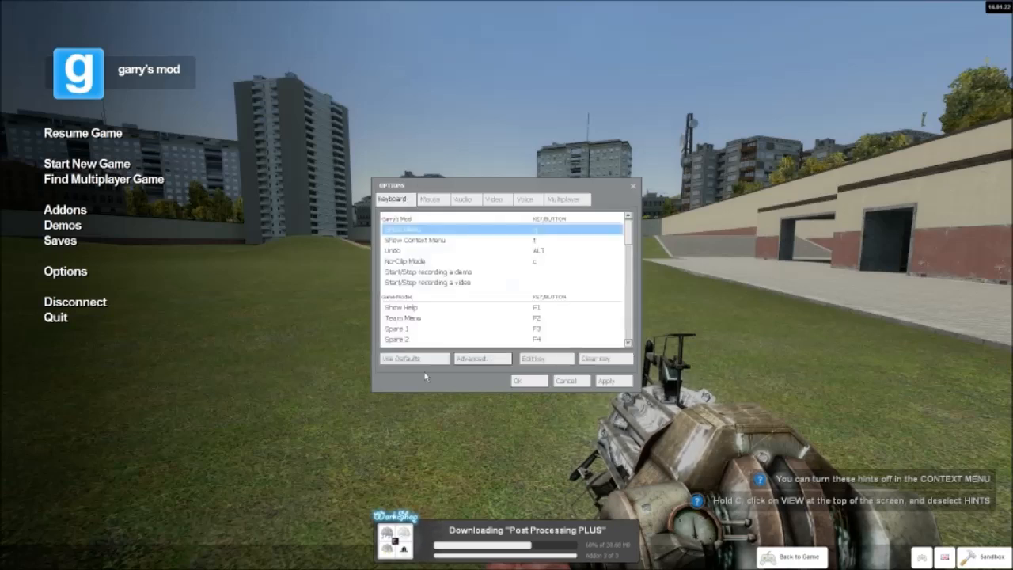
pyautogui.click(481, 358)
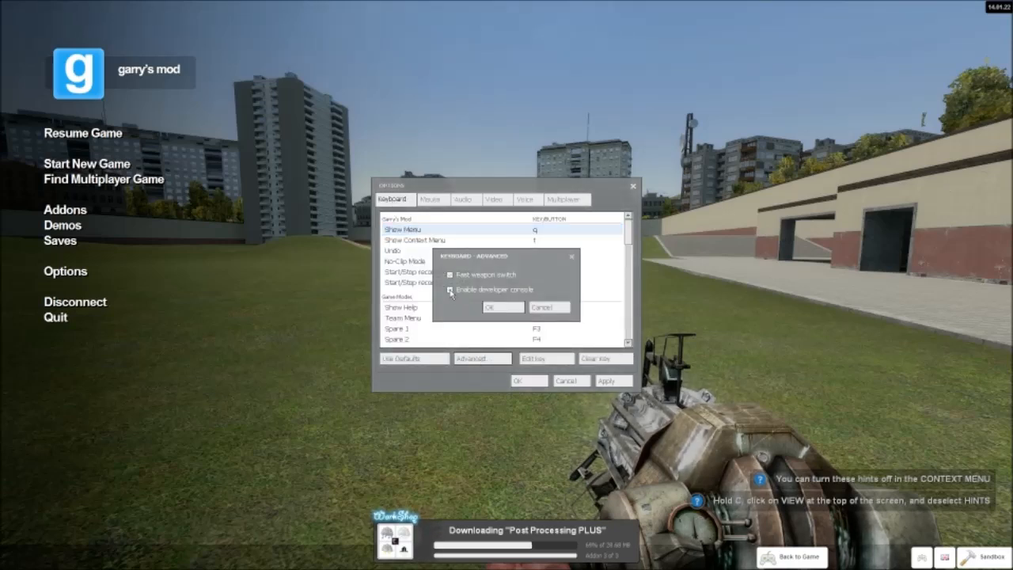
pyautogui.click(449, 290)
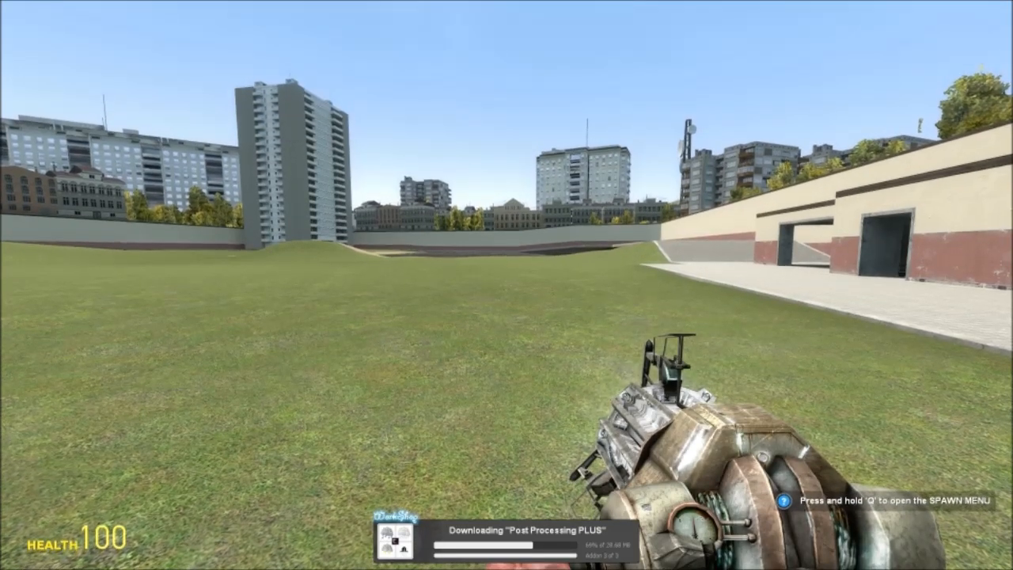
# Enter 'connect 25.62.232.92' in the developer console, then close it
pyautogui.press('Escape')
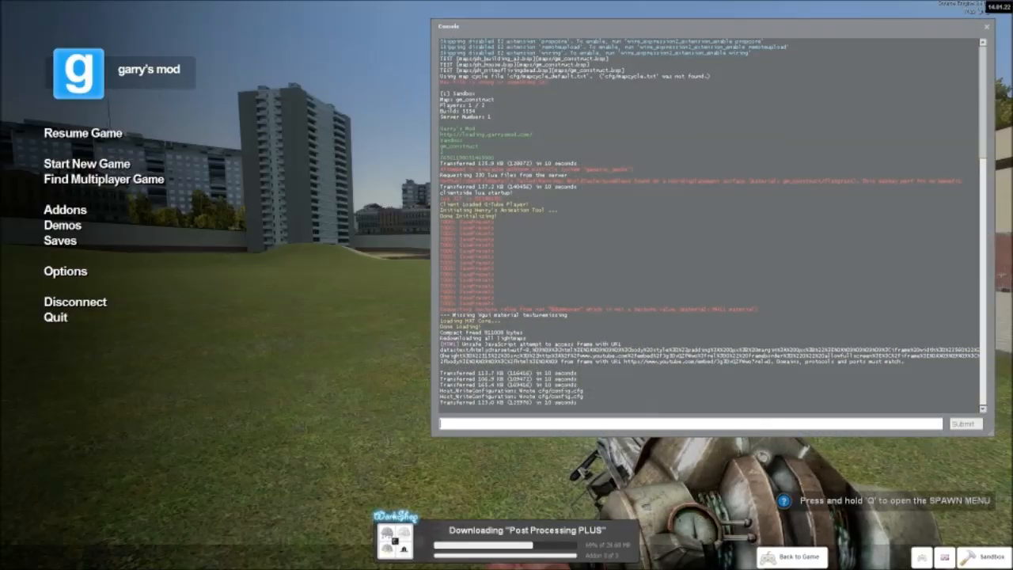
pyautogui.write('connect 25.62.232.92')
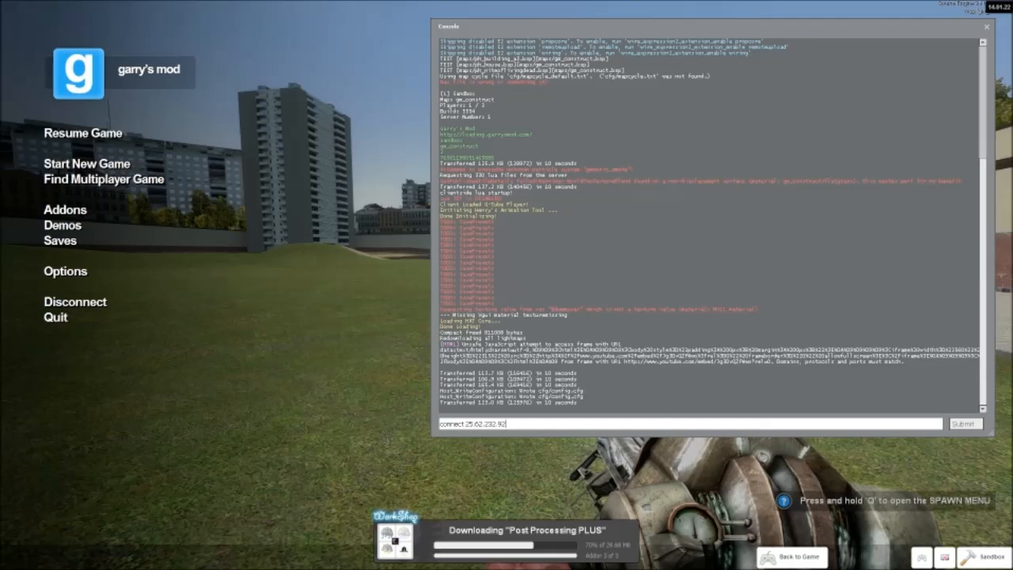
pyautogui.tripleClick(469, 422)
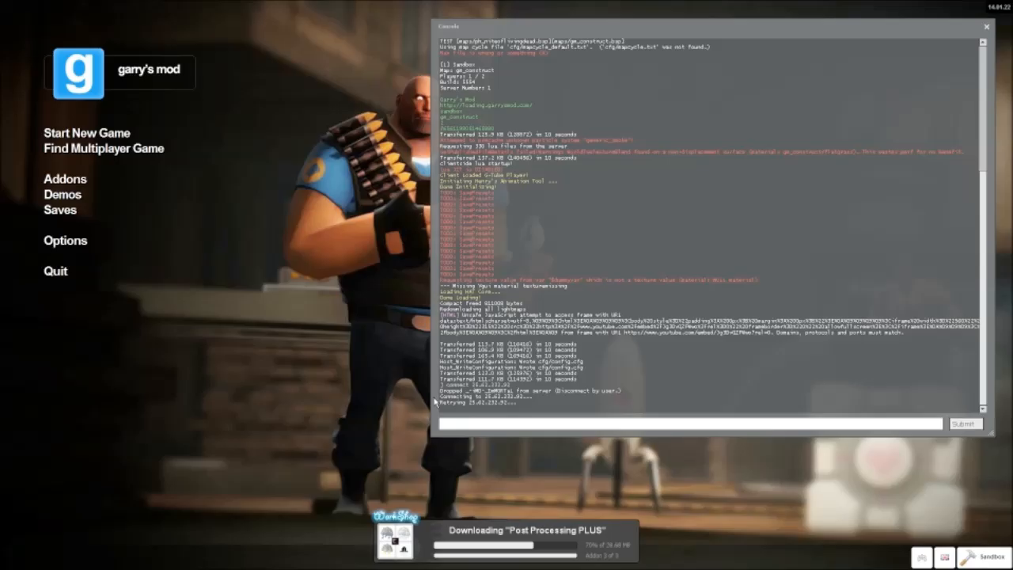
pyautogui.click(985, 25)
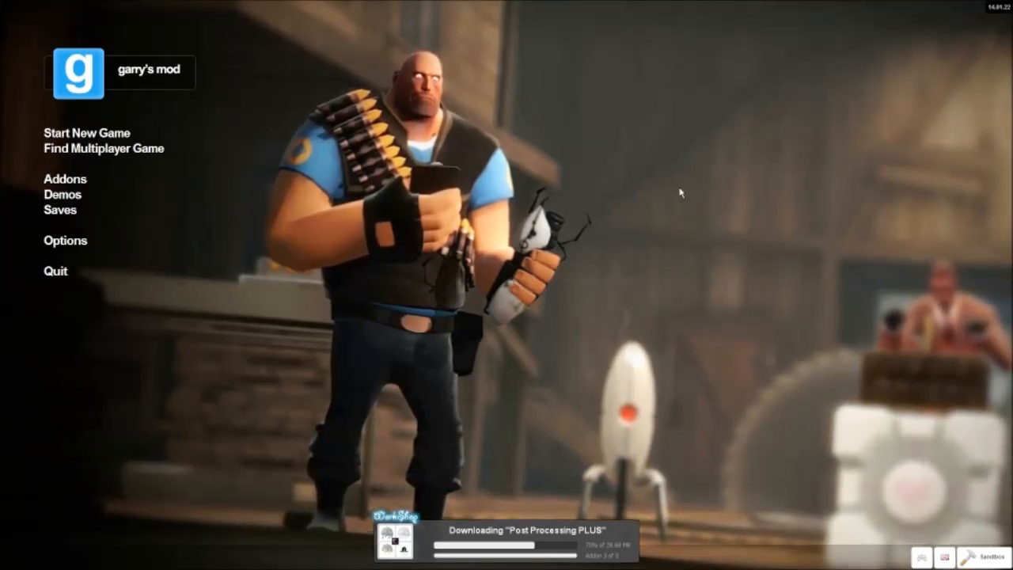
pyautogui.moveTo(763, 129)
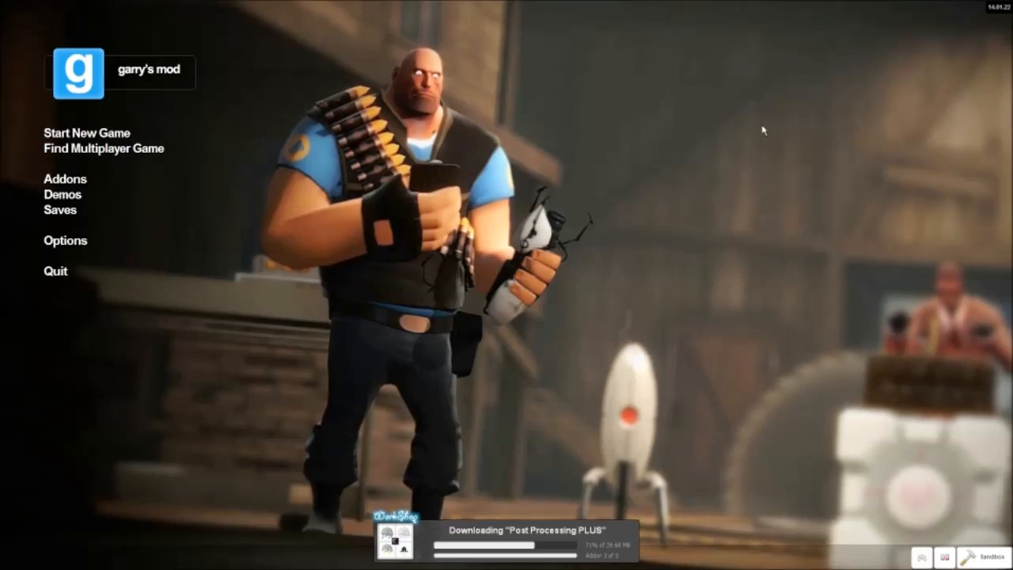